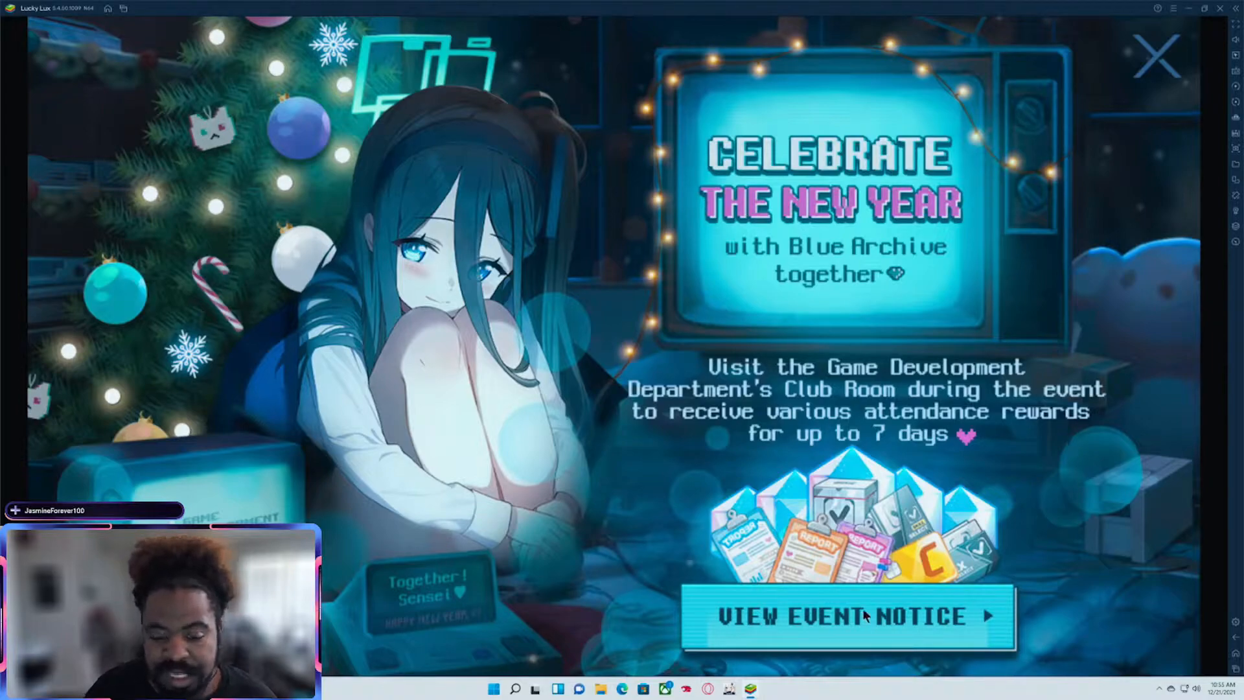
- View the full New Year event notice and follow its [Go to the page] link to the attendance event
left_click(845, 617)
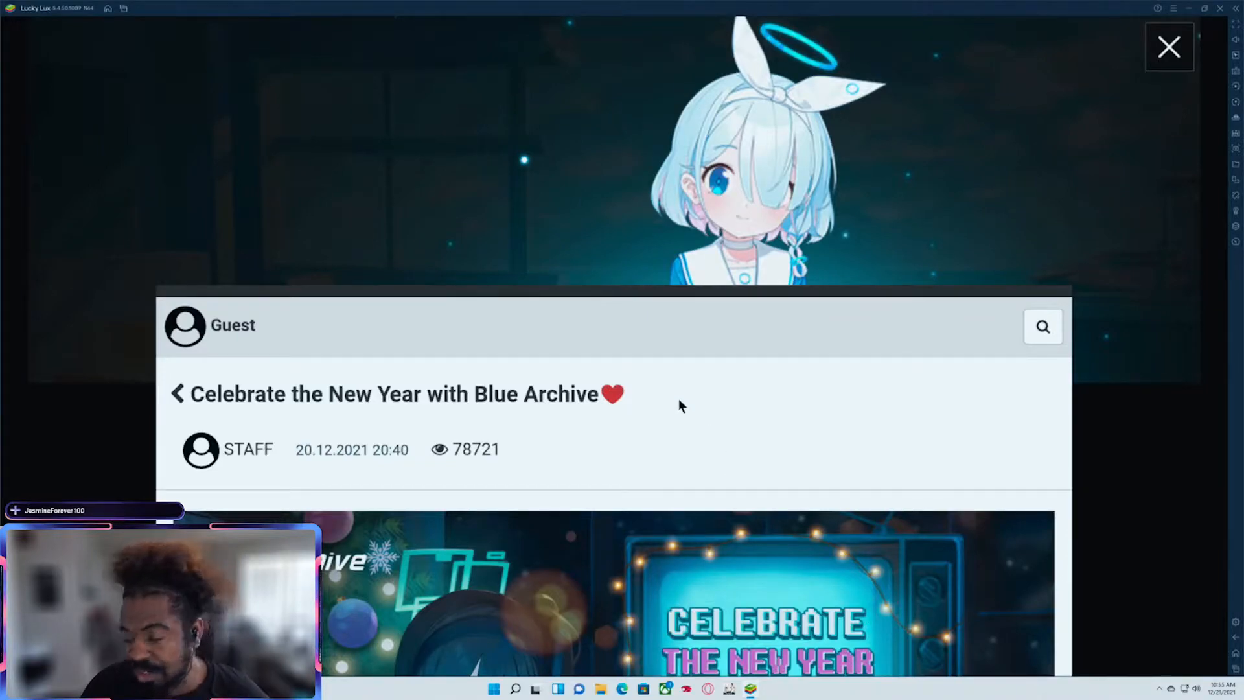
scroll("down", 3)
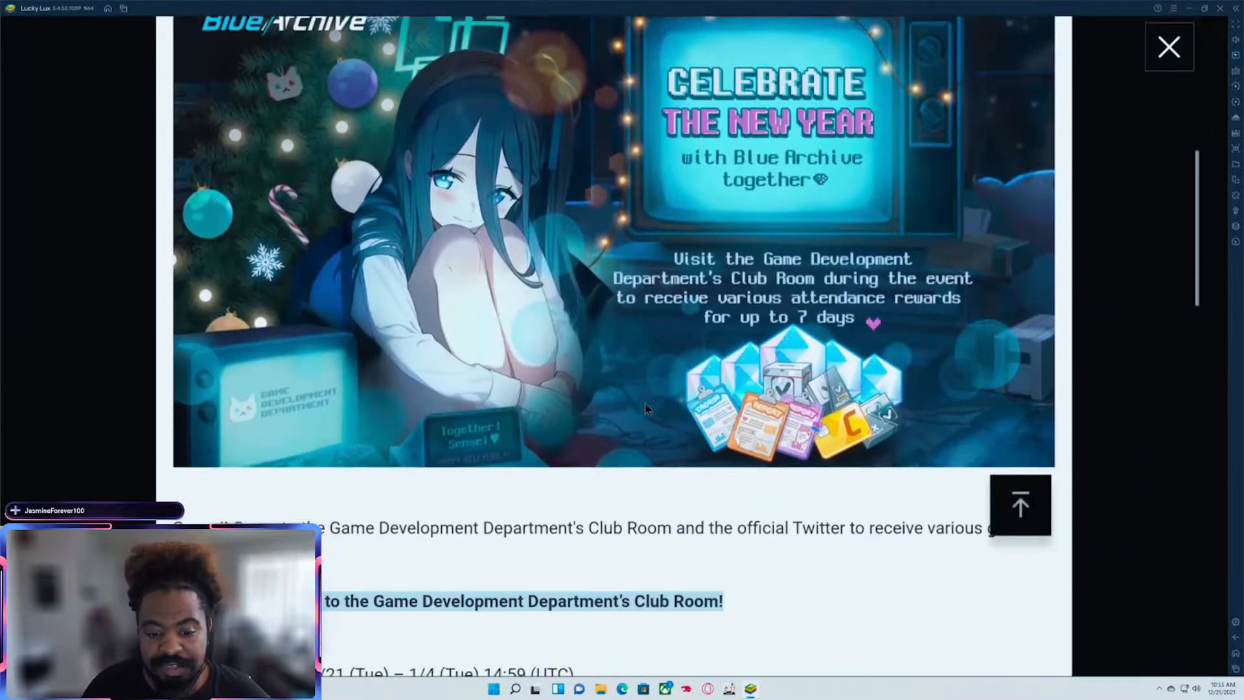
scroll("down", 3)
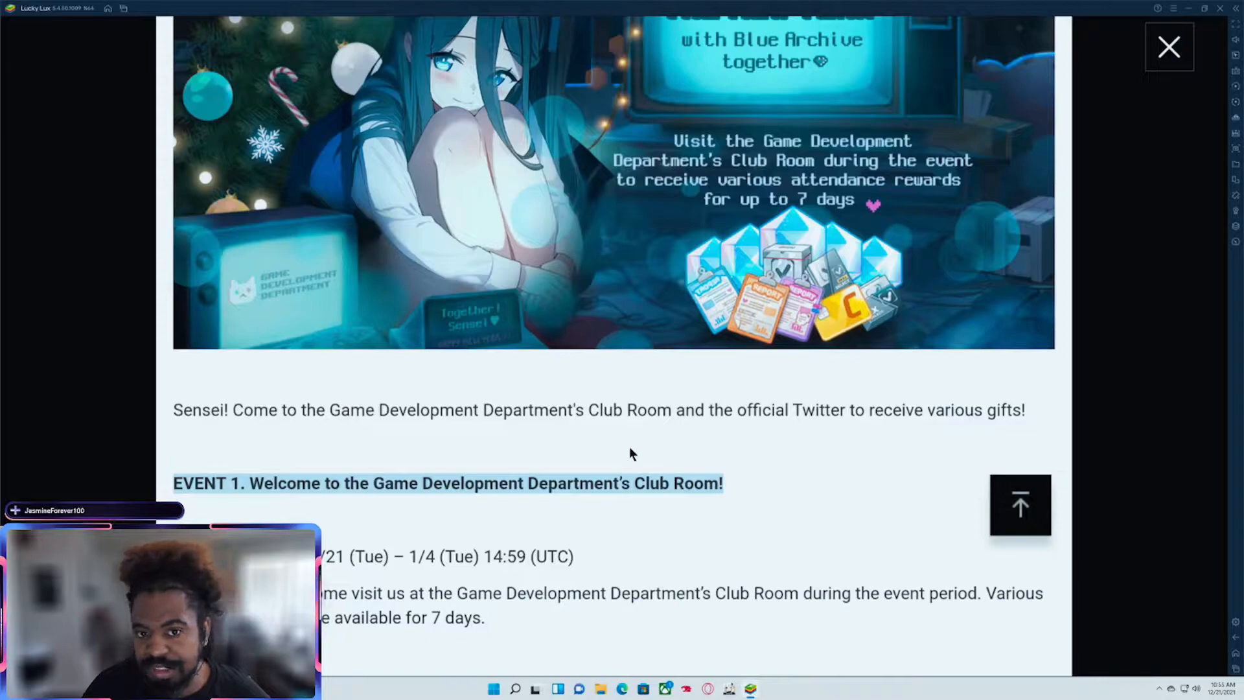
scroll("down", 3)
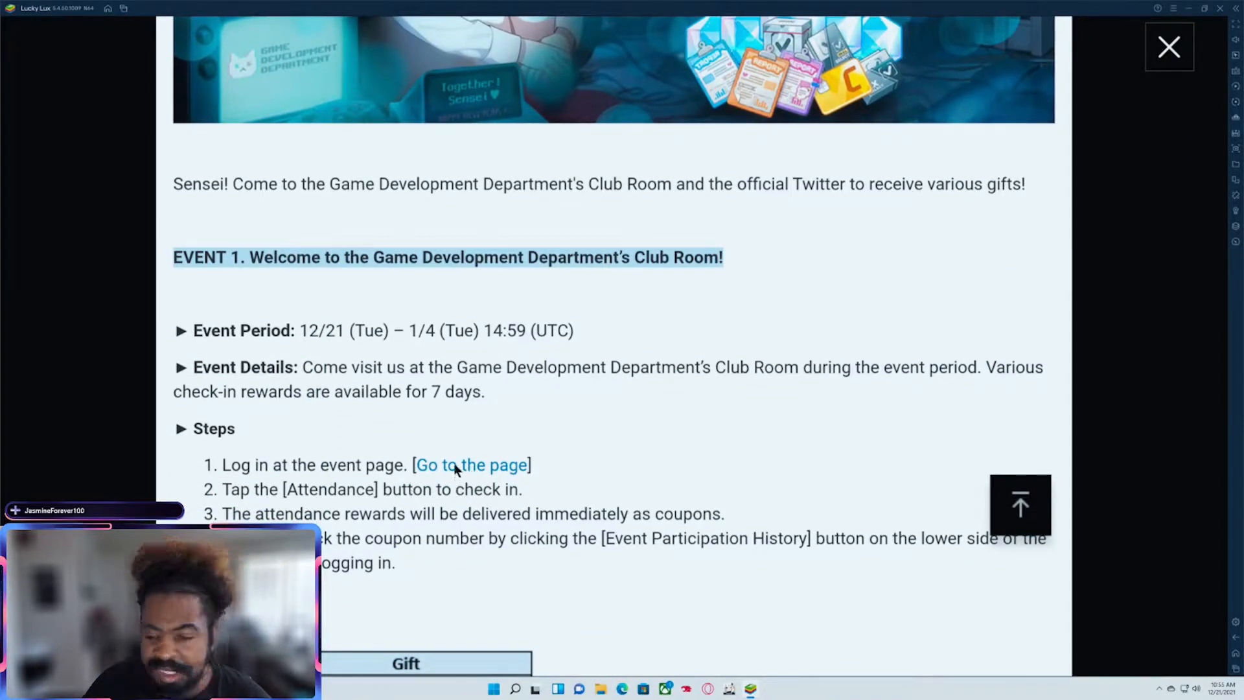
left_click(472, 465)
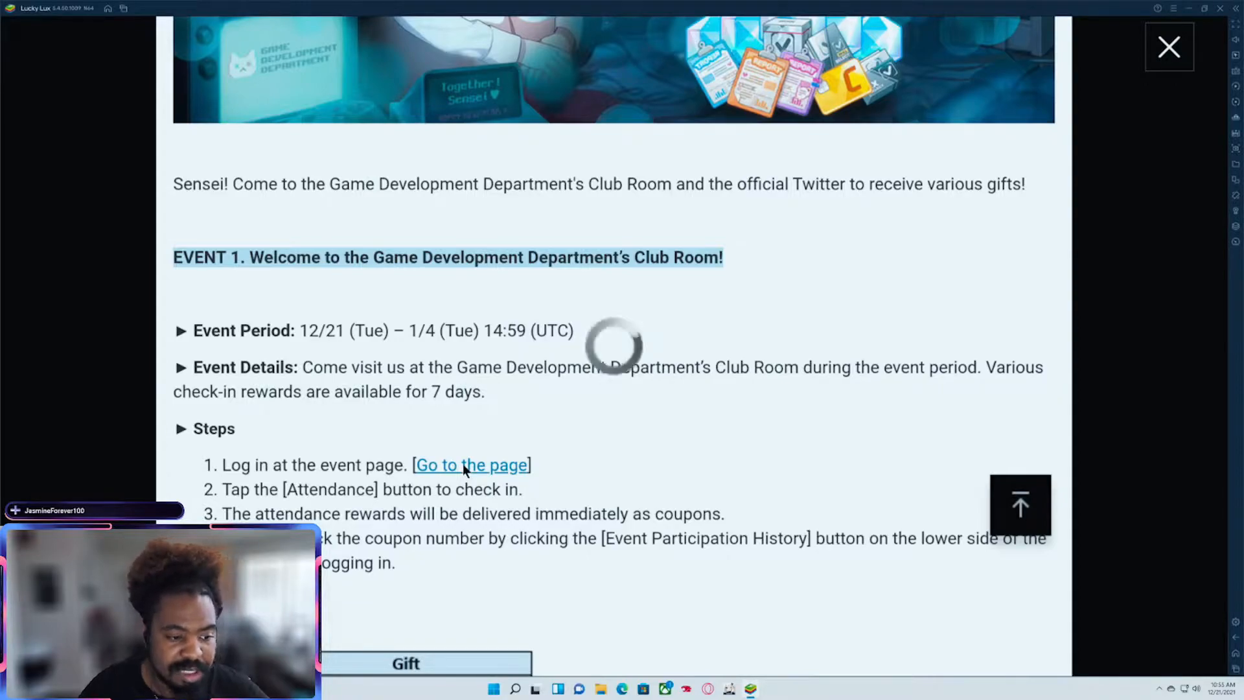
- Log in on the attendance event page and mark Day 1 attendance for 200,000 Credits
left_click(472, 465)
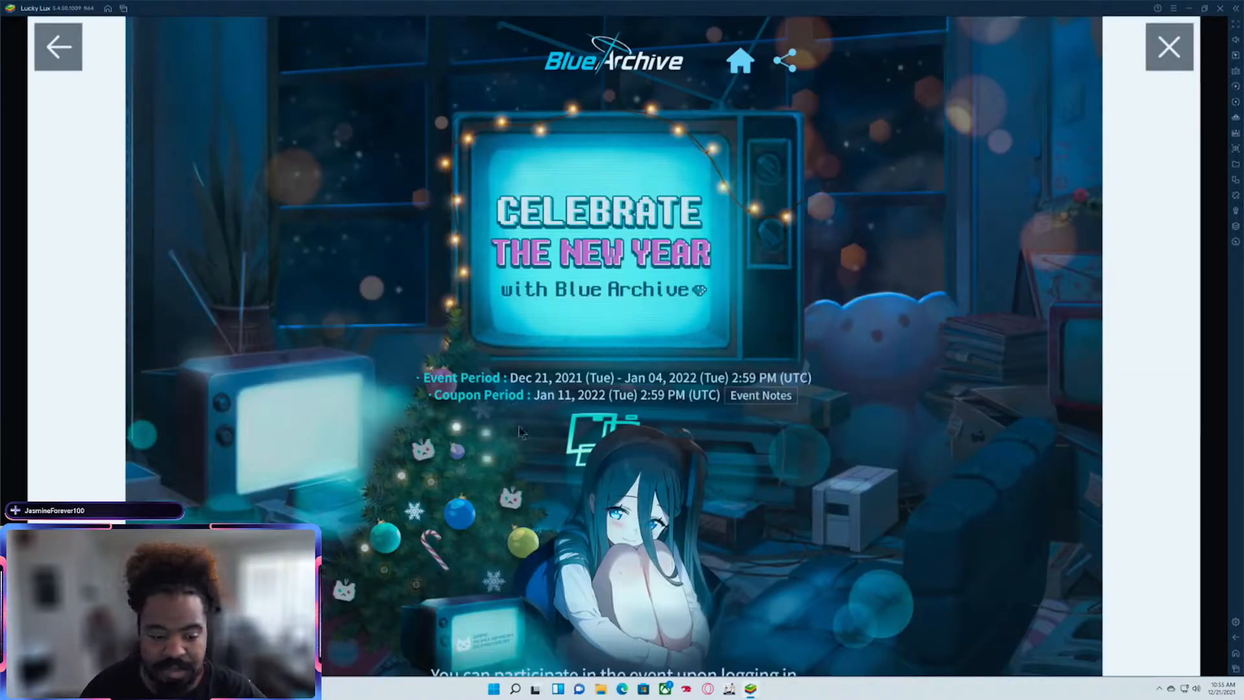
scroll("down", 3)
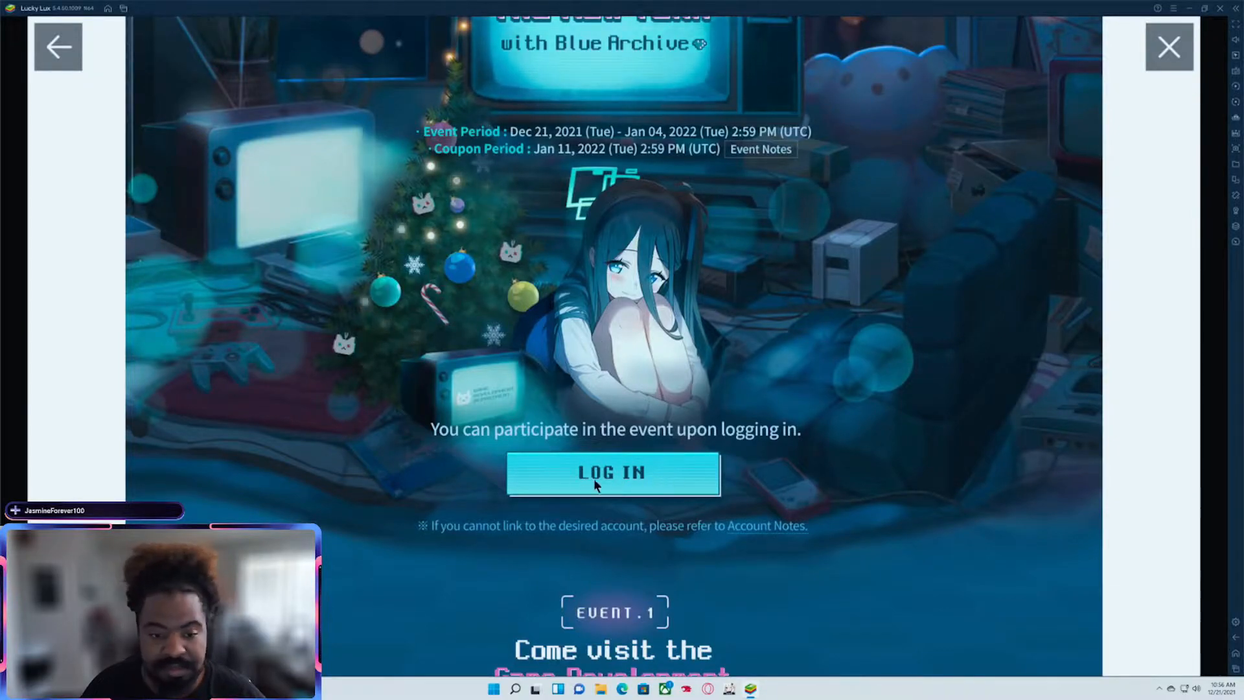
scroll("down", 3)
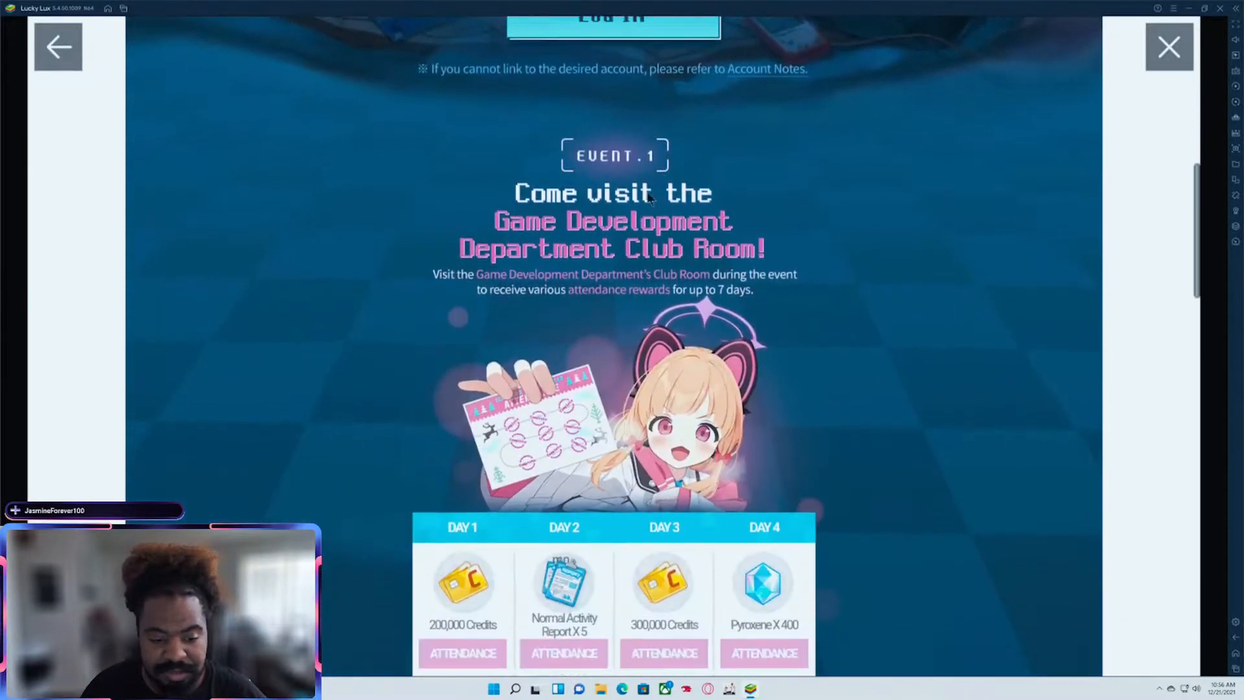
scroll("down", 3)
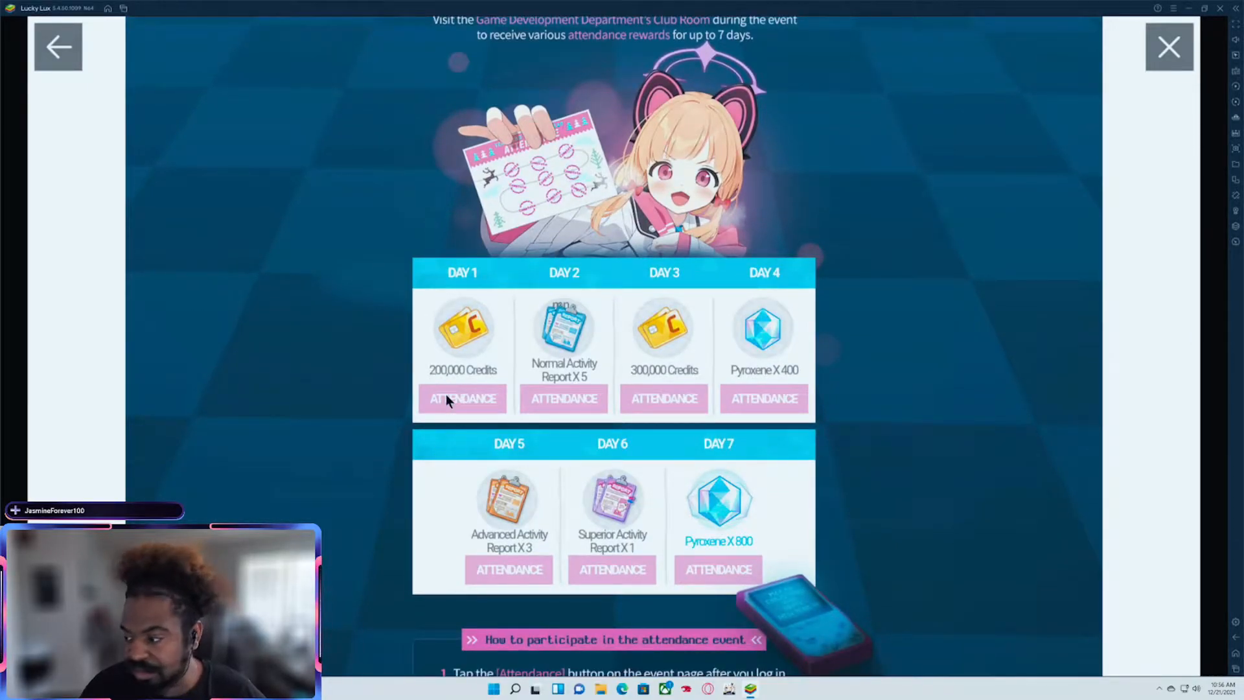
left_click(462, 398)
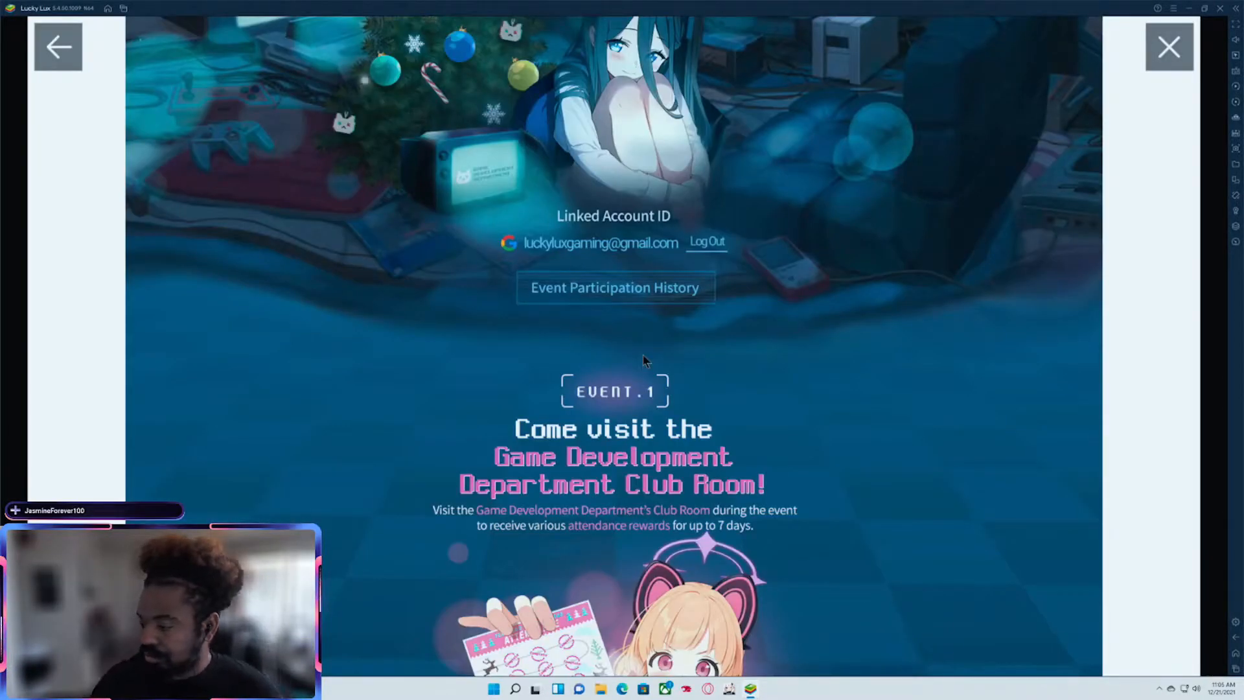
- Scroll to the participation steps and reach the Redeem Coupon page via How to register coupons
scroll("down", 3)
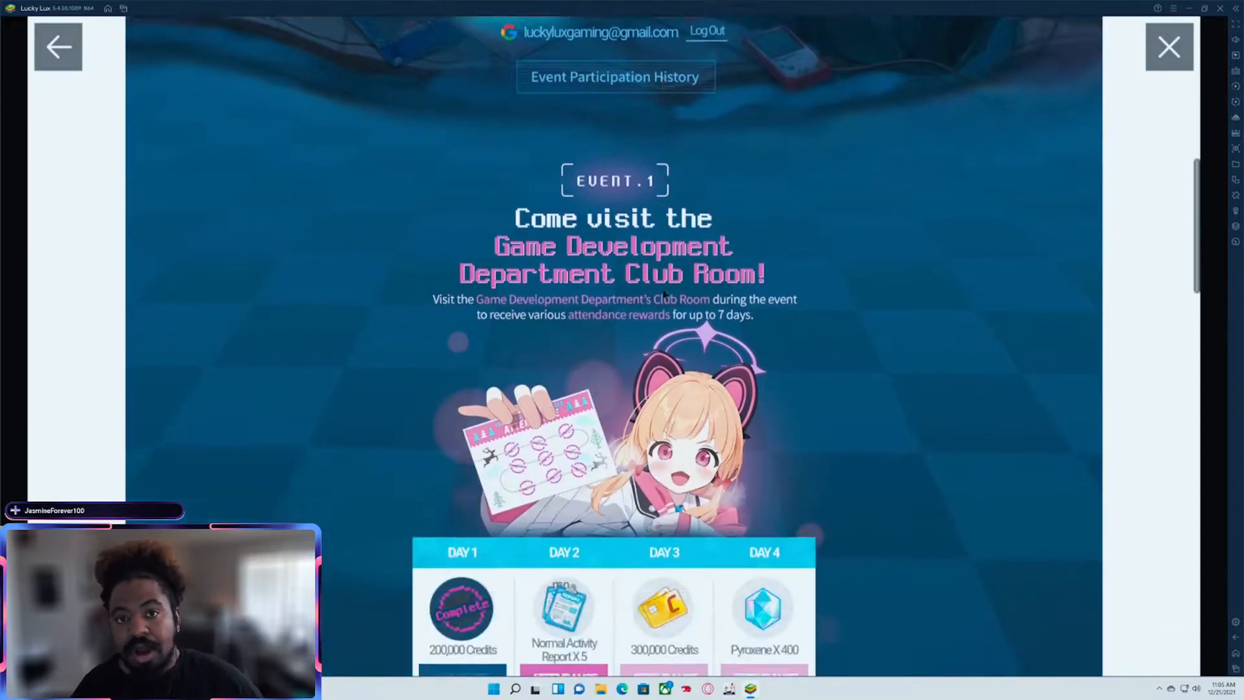
scroll("down", 3)
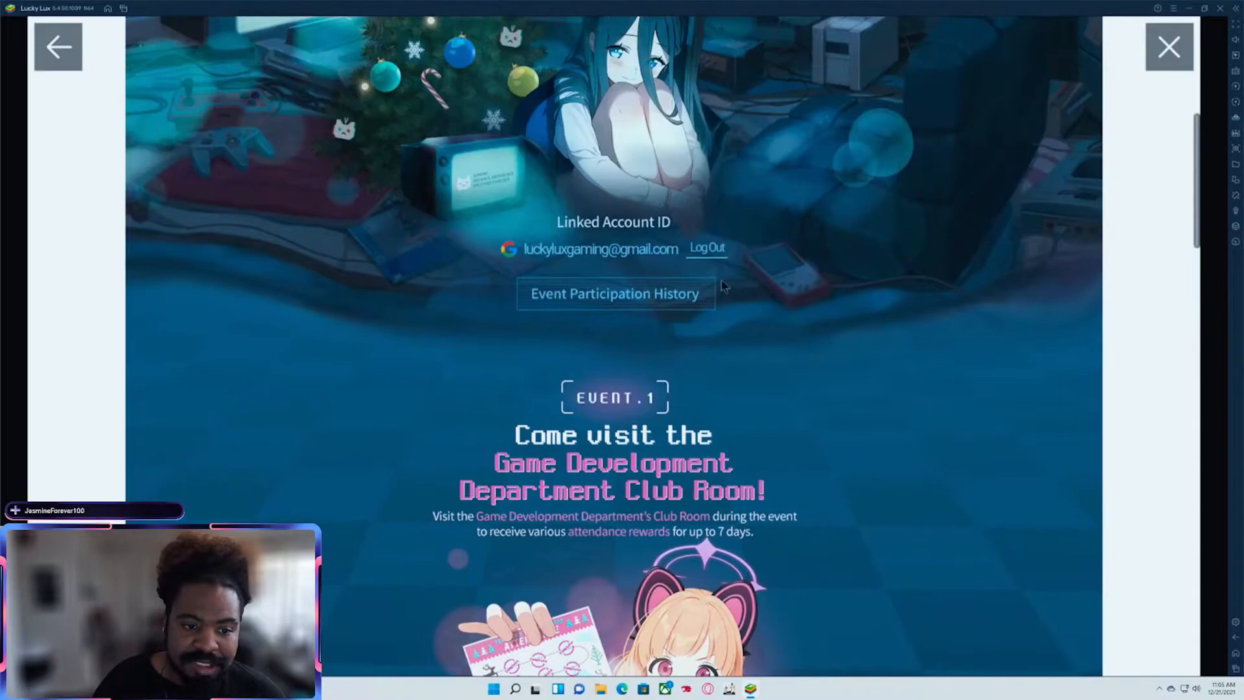
scroll("down", 3)
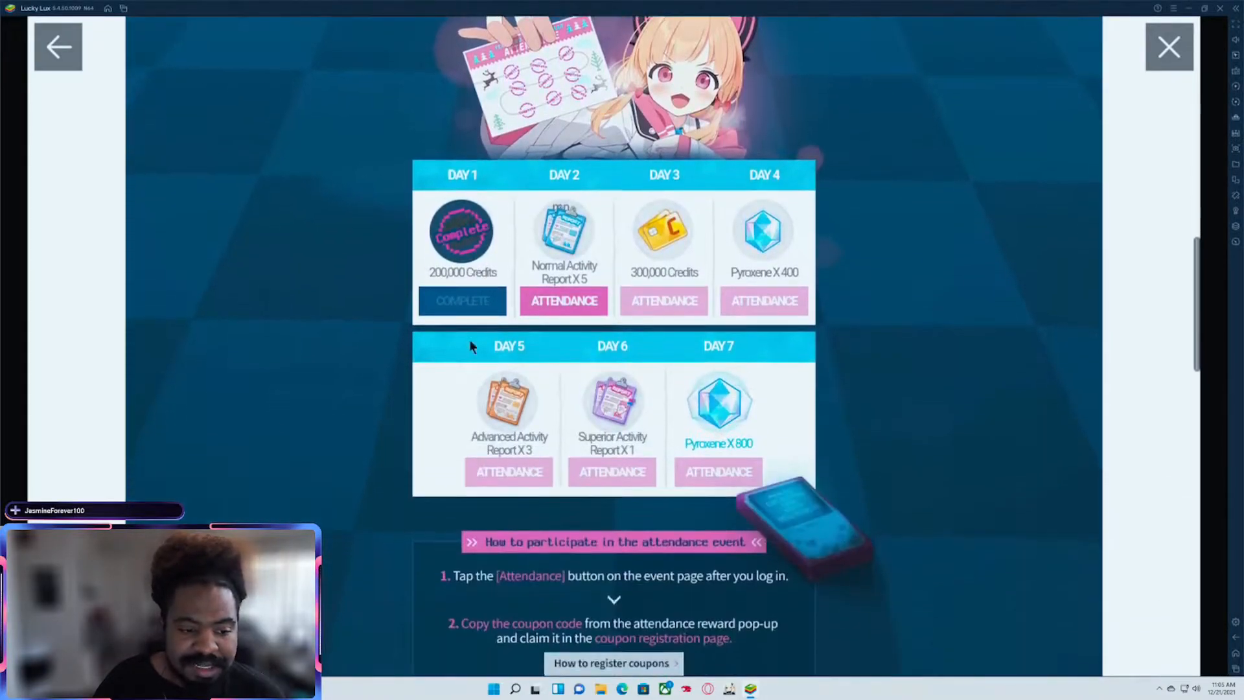
scroll("down", 3)
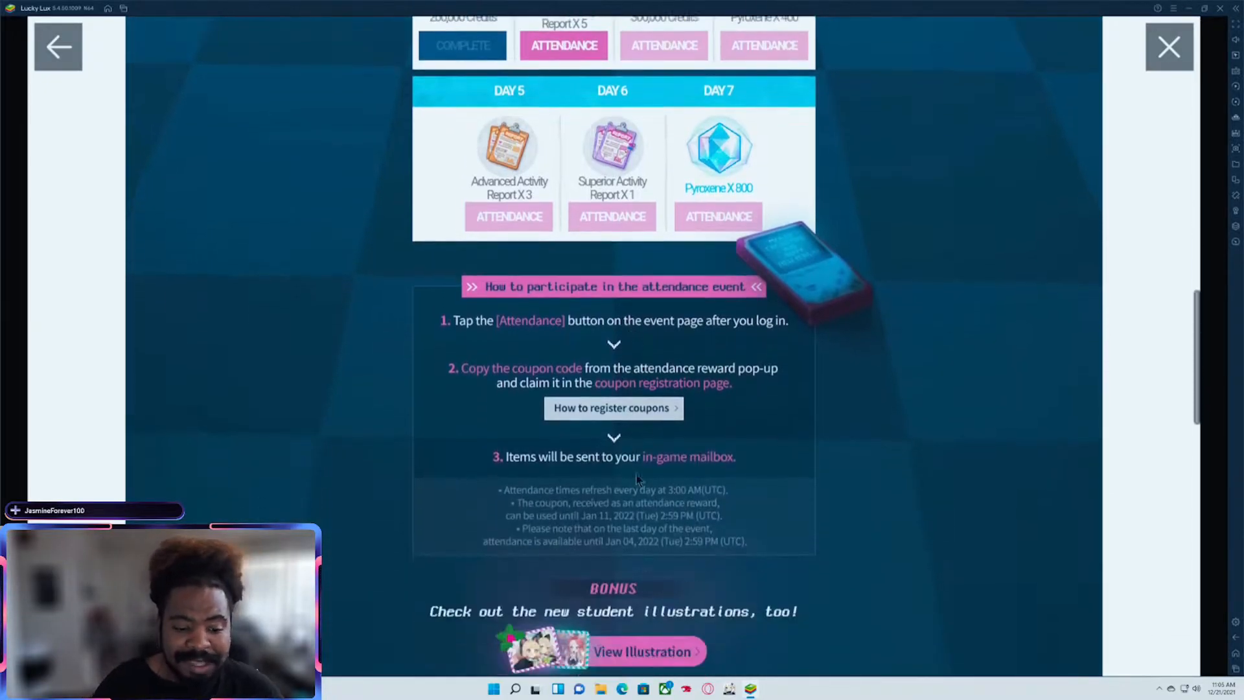
scroll("down", 3)
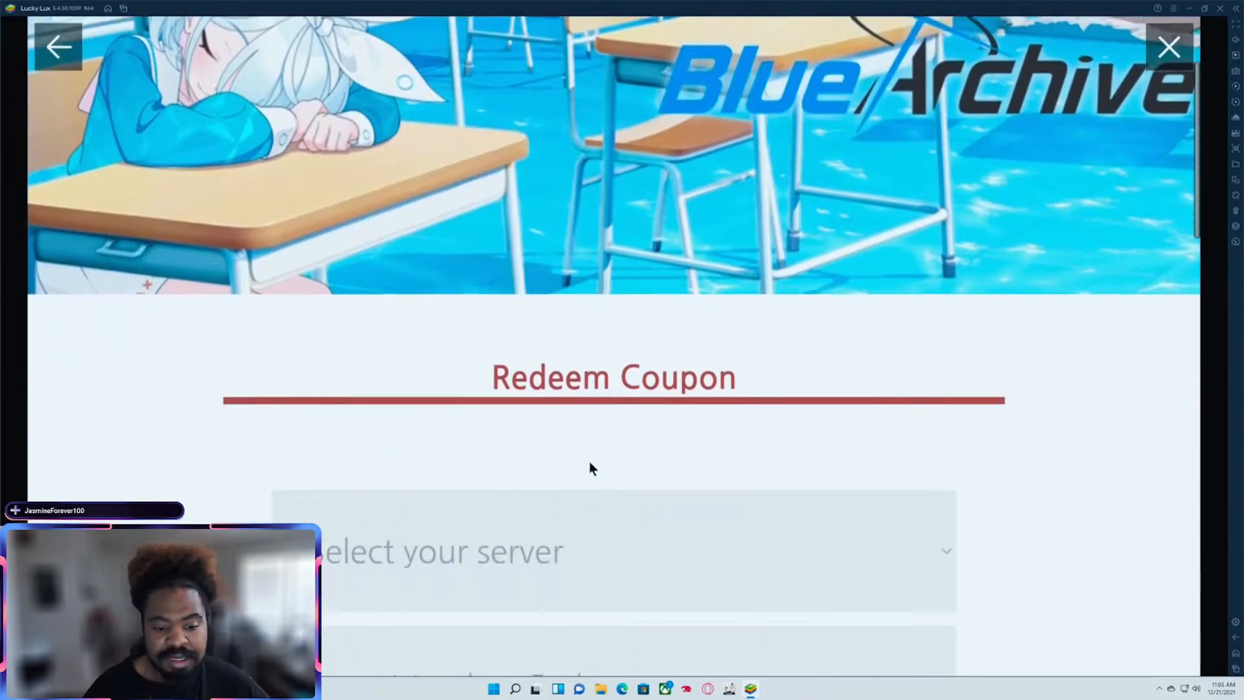
- Scroll the Redeem Coupon page down to the How to check your Member Code instructions
scroll("down", 3)
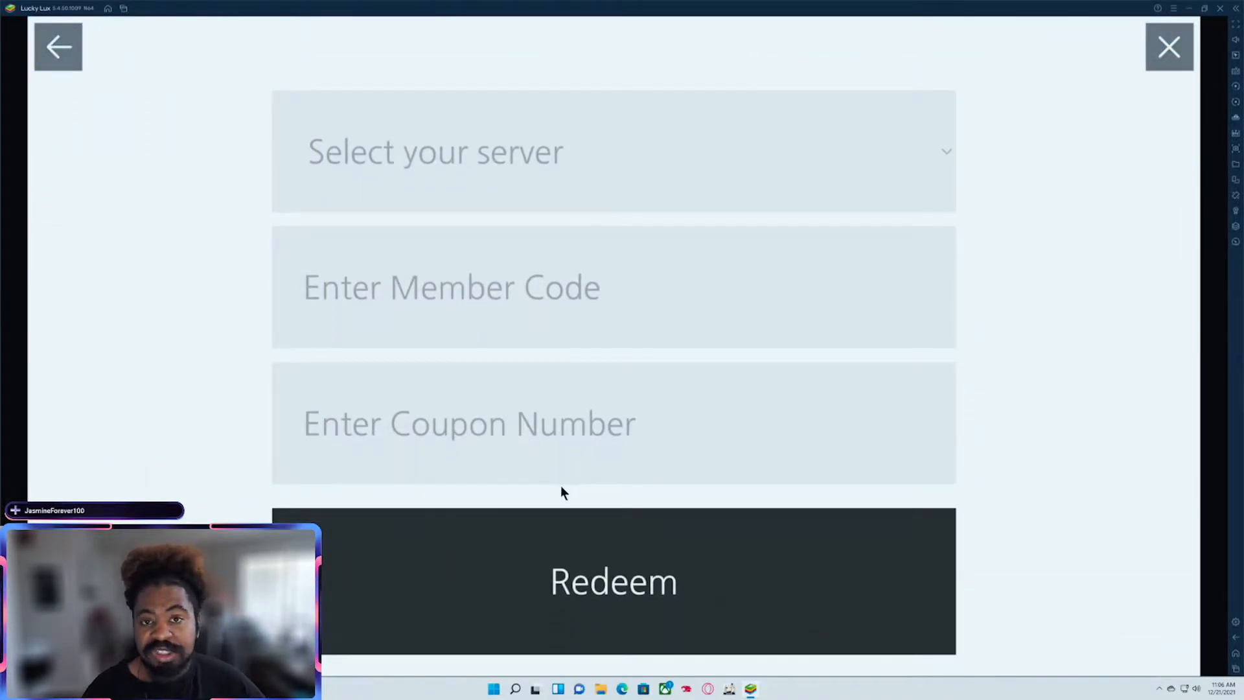
mouse_move(566, 475)
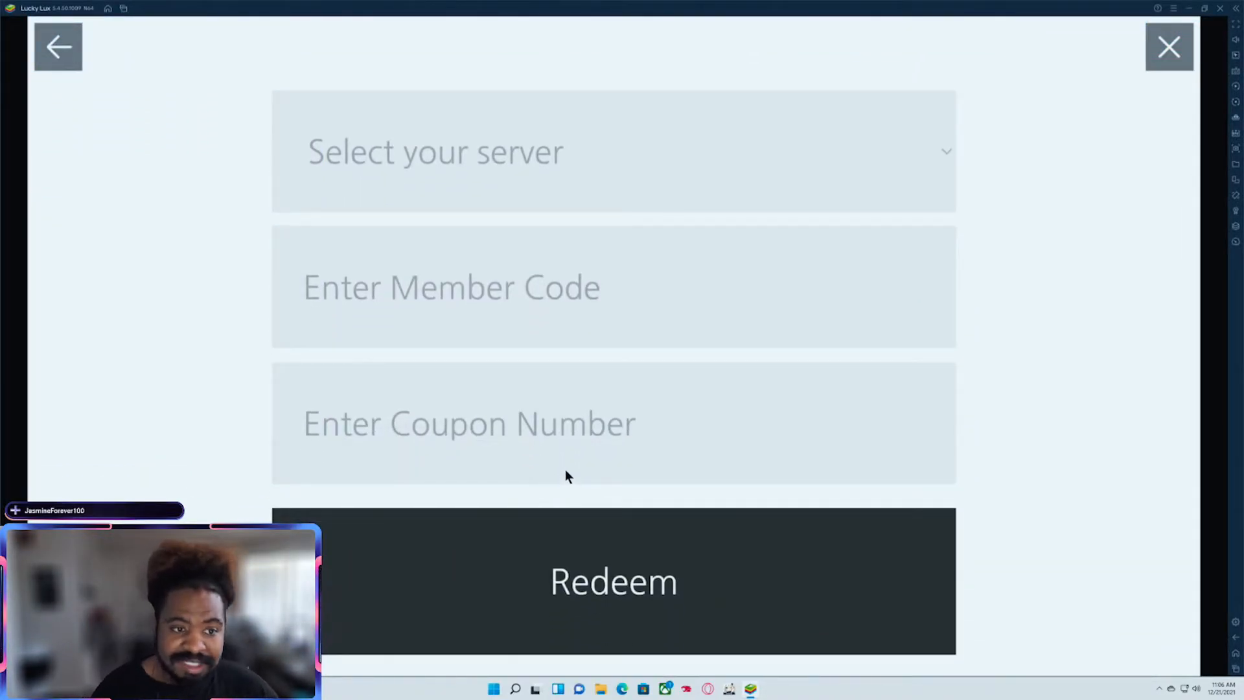
left_click(613, 151)
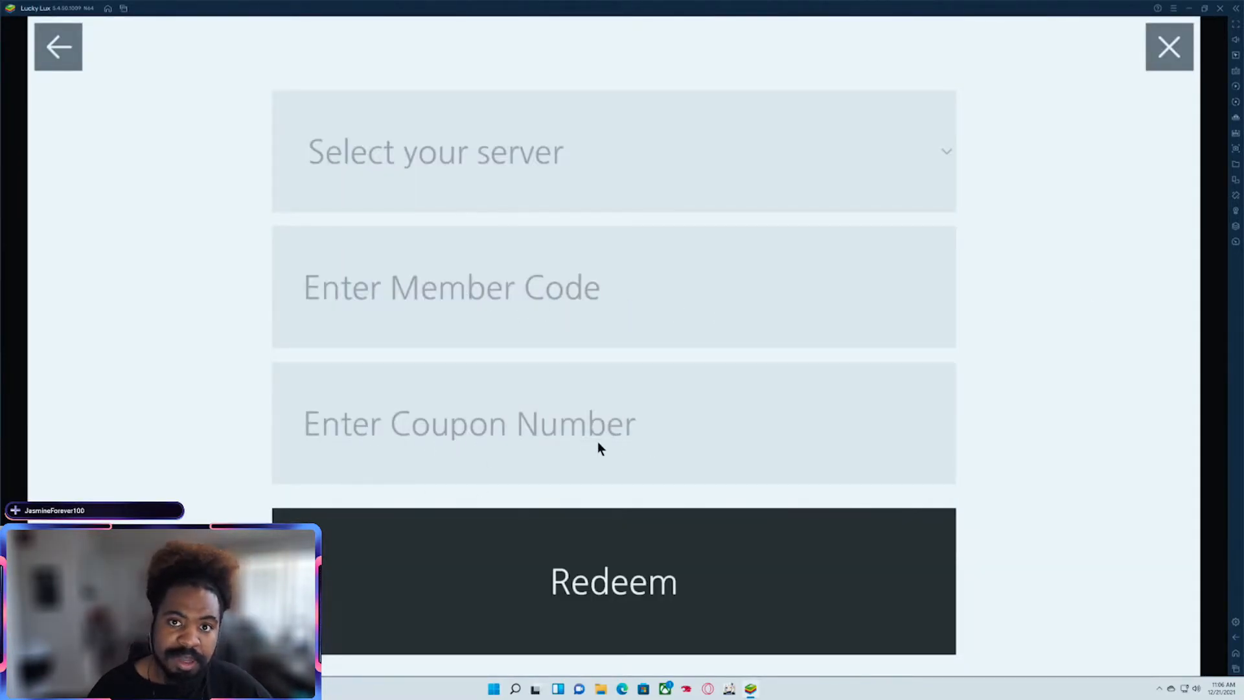
scroll("down", 3)
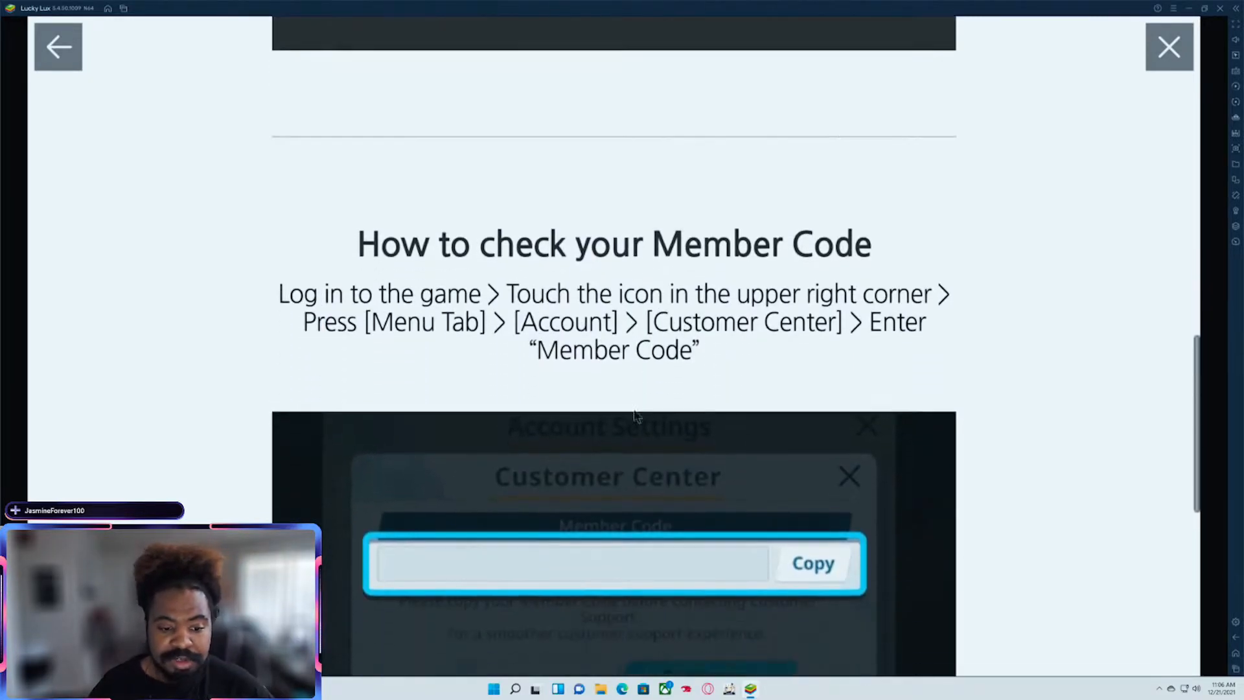
scroll("down", 3)
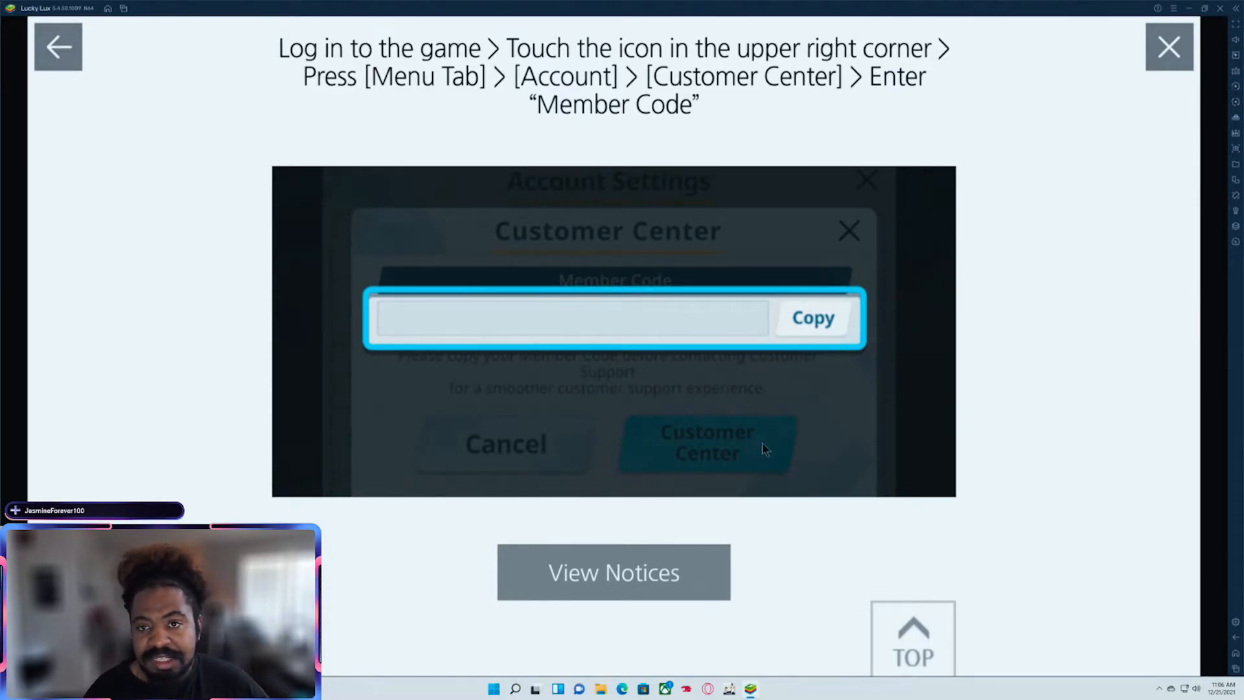
mouse_move(815, 220)
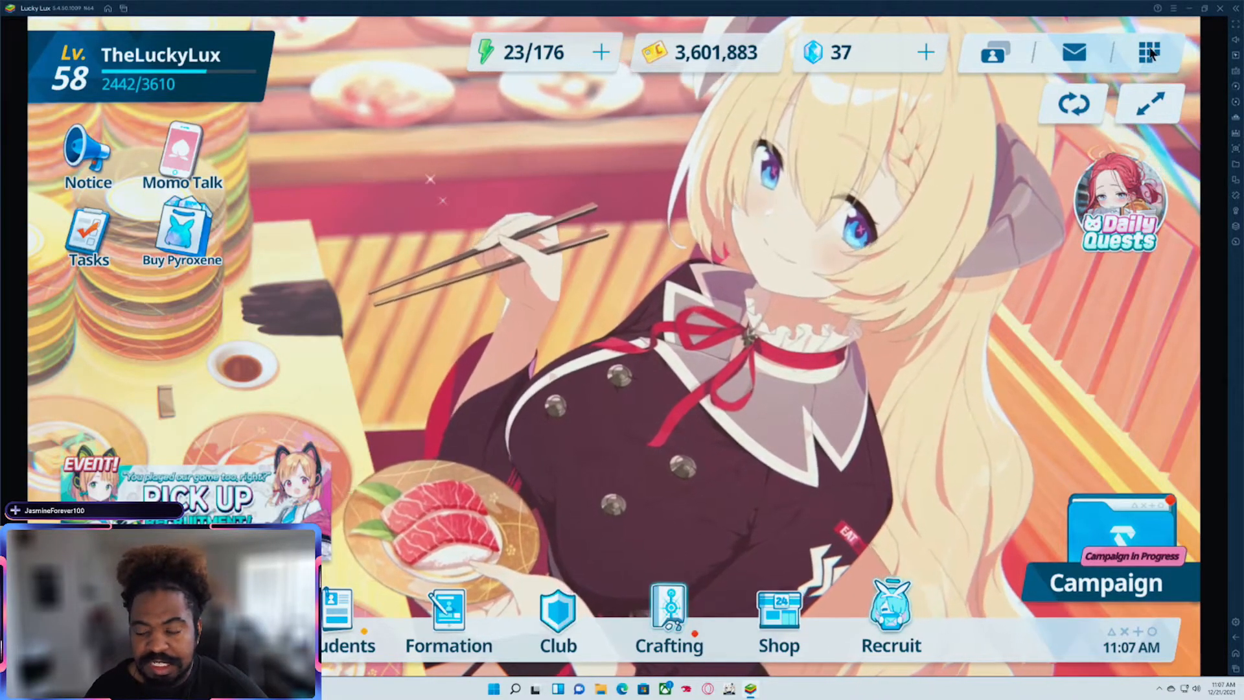
- View the member code under Menu > Account, then bring up the Enter Coupon Code window
left_click(1150, 52)
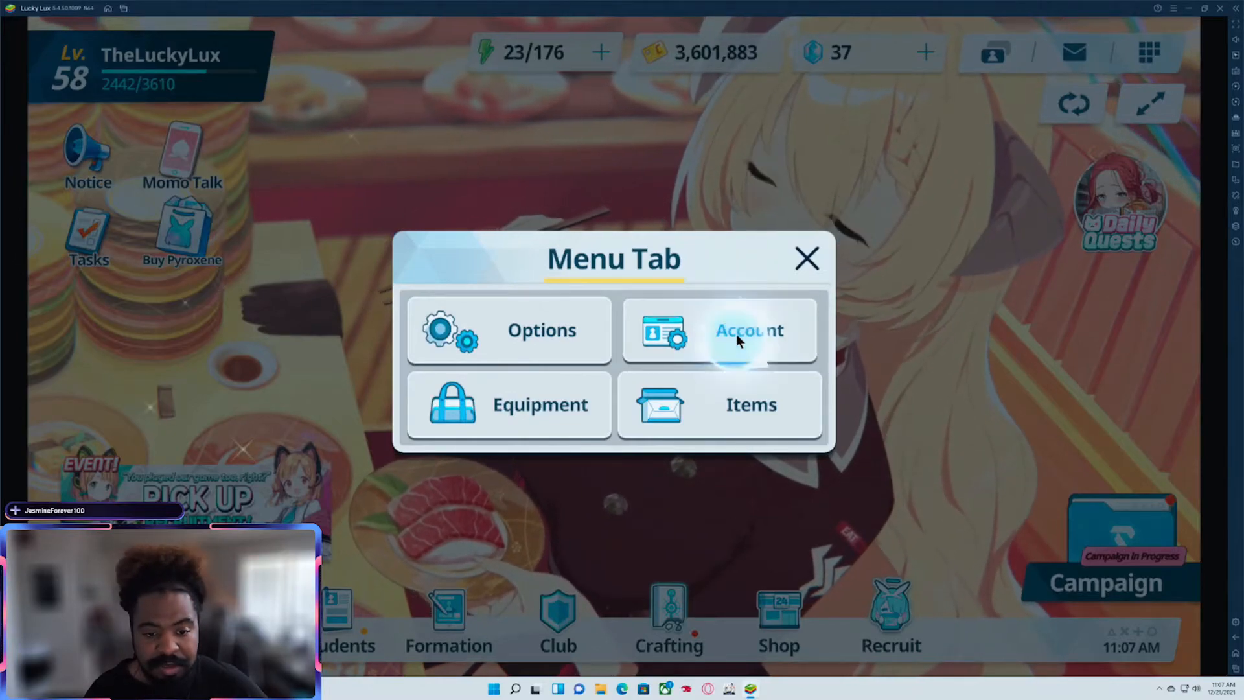
left_click(749, 331)
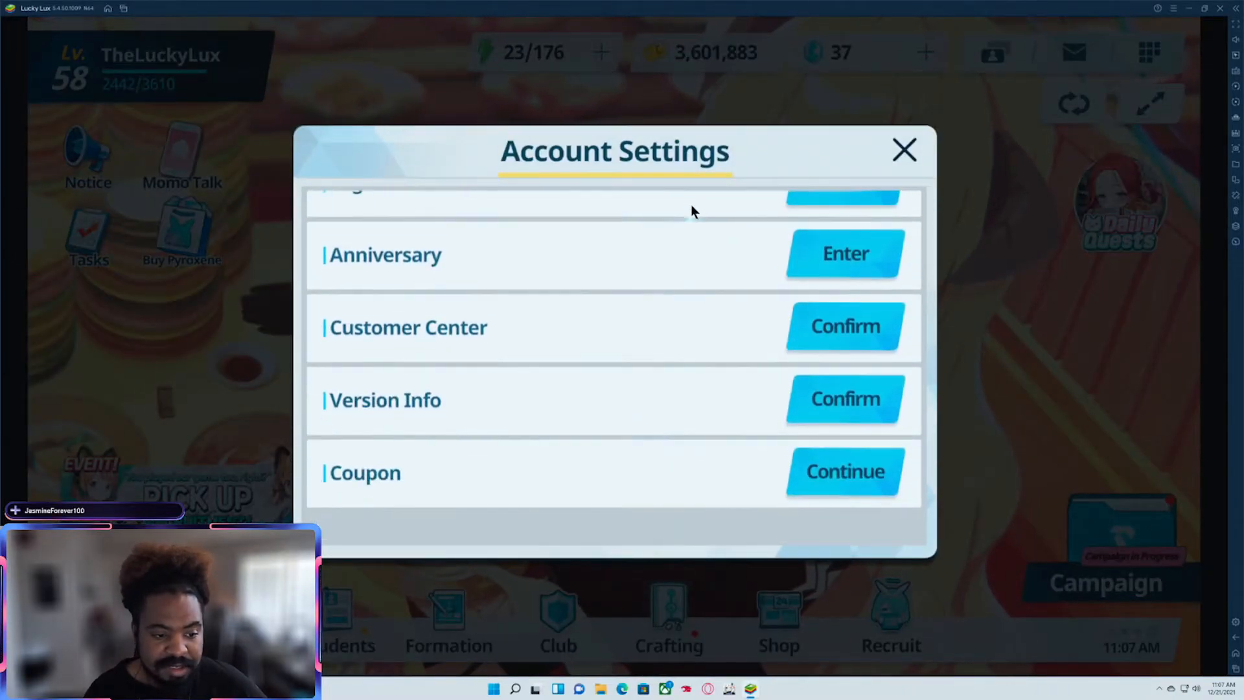
left_click(844, 327)
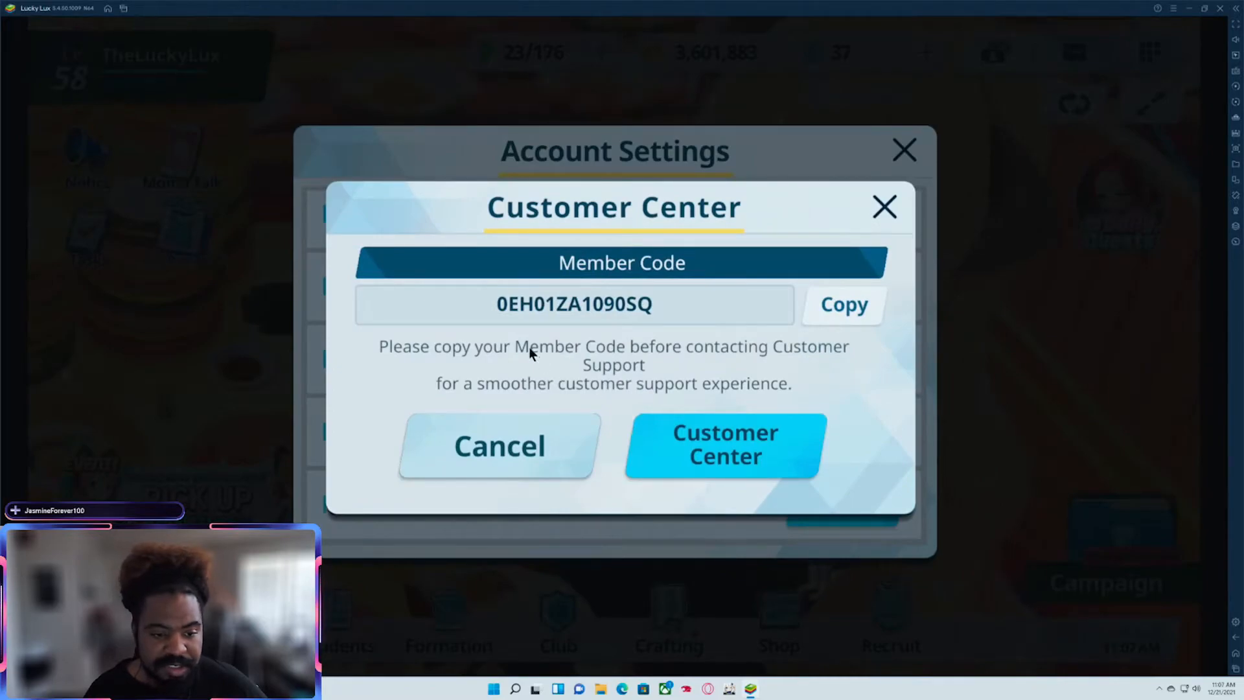
mouse_move(483, 478)
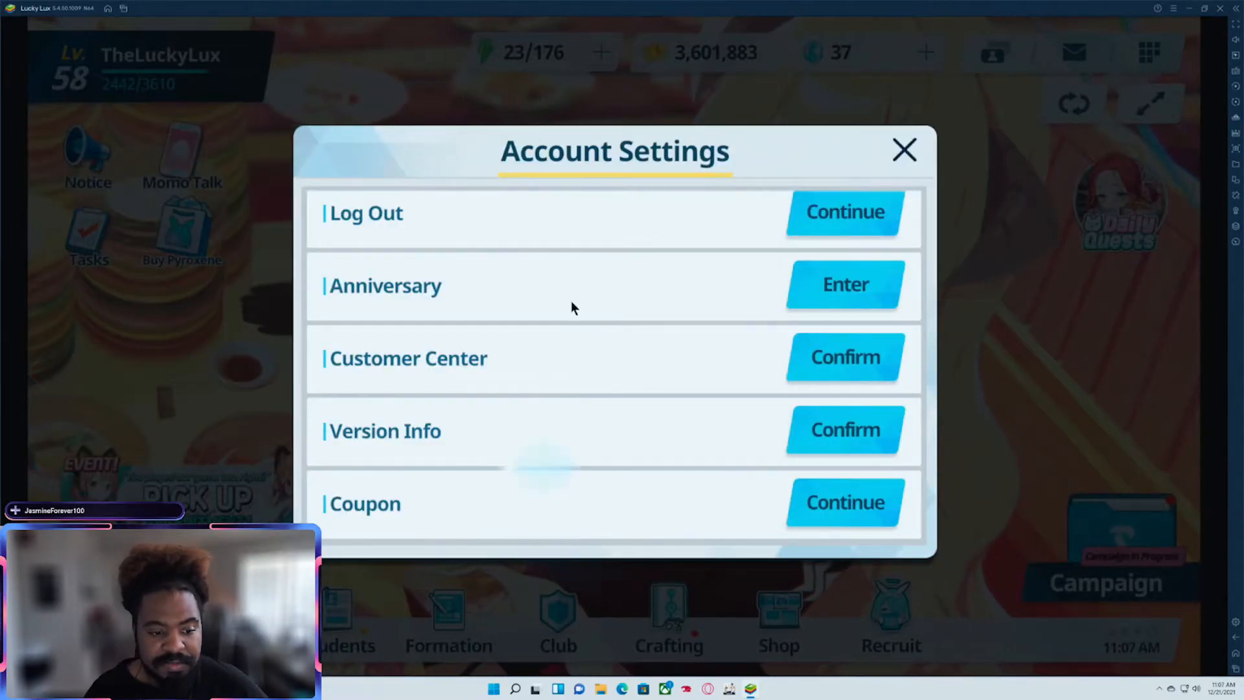
left_click(844, 503)
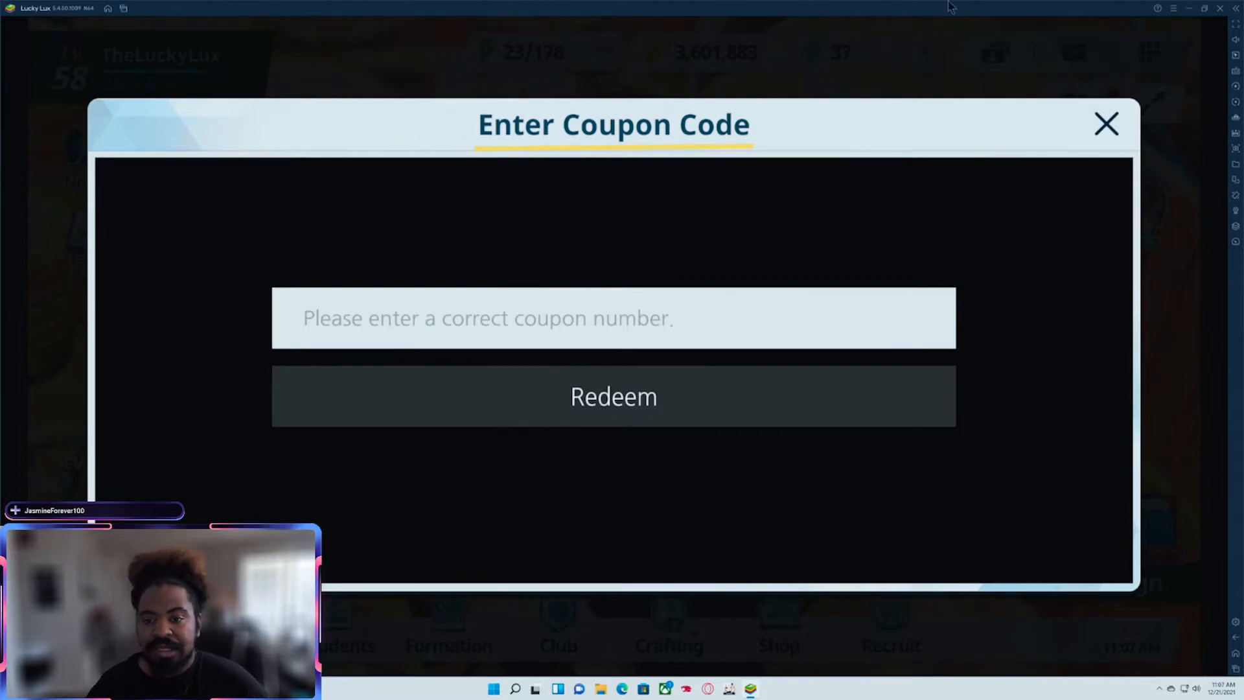
- Receive the 200,000 Credits coupon reward from the Mailbox, raising credits to 3,801,883
left_click(1106, 124)
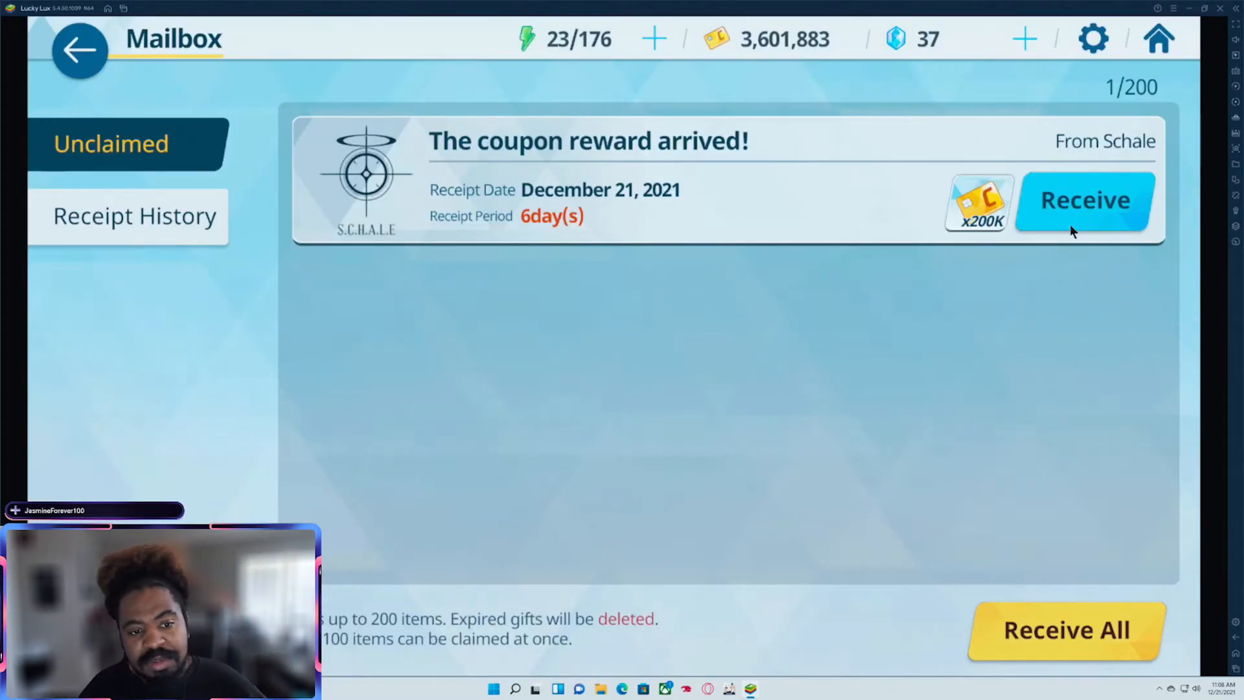
left_click(1085, 199)
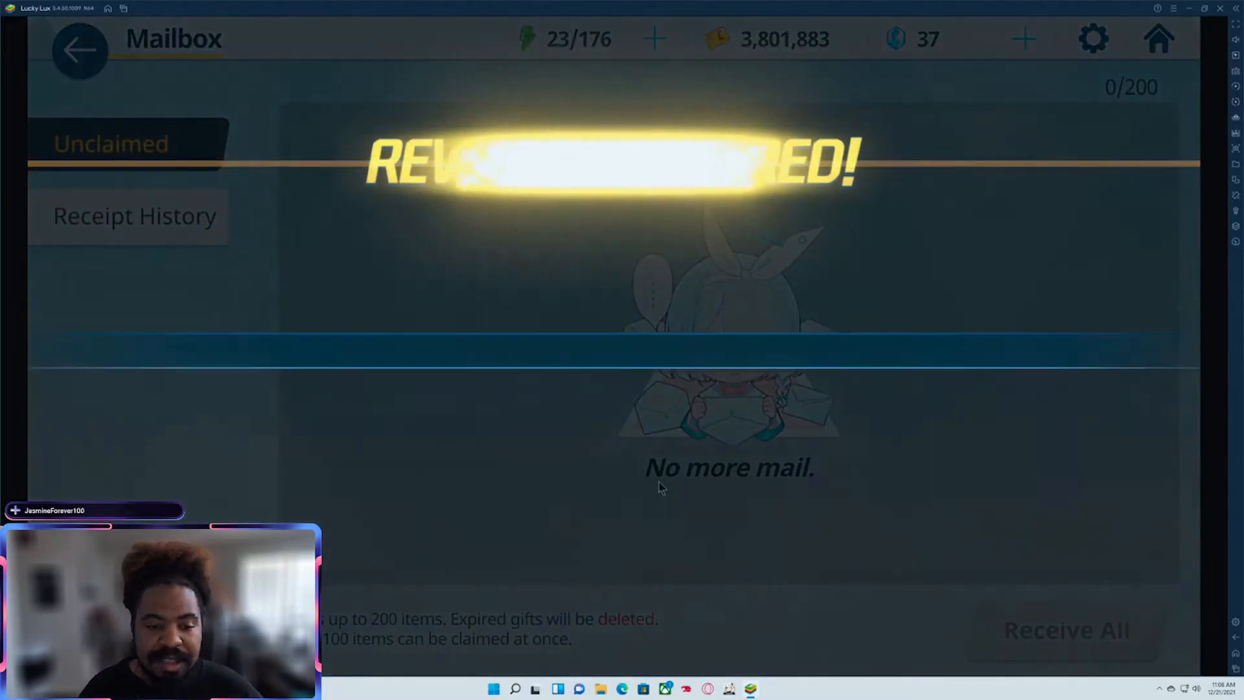